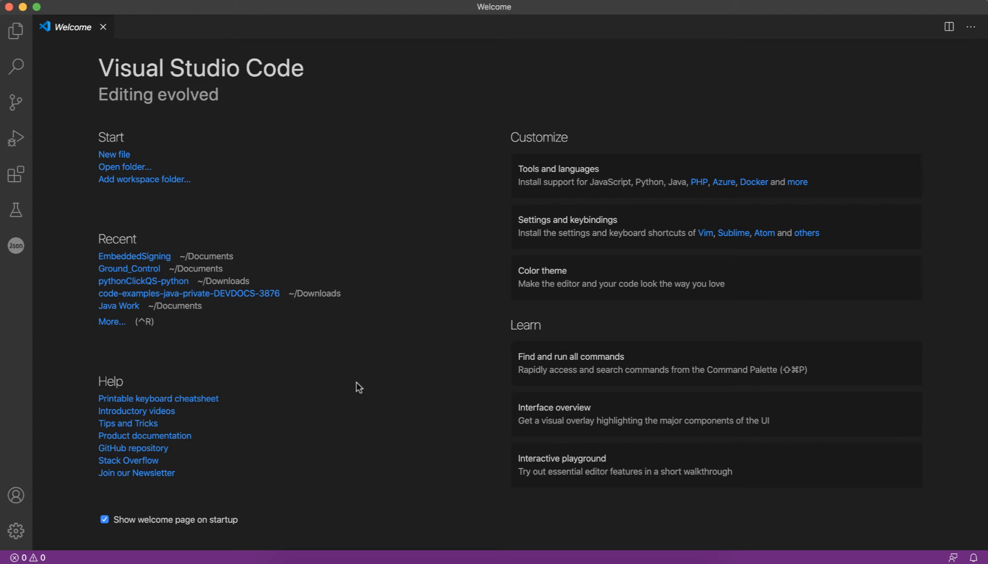
Create a Salesforce DX project named EmbeddedSigning with SFDX: Create Project
key("cmd+shift+p")
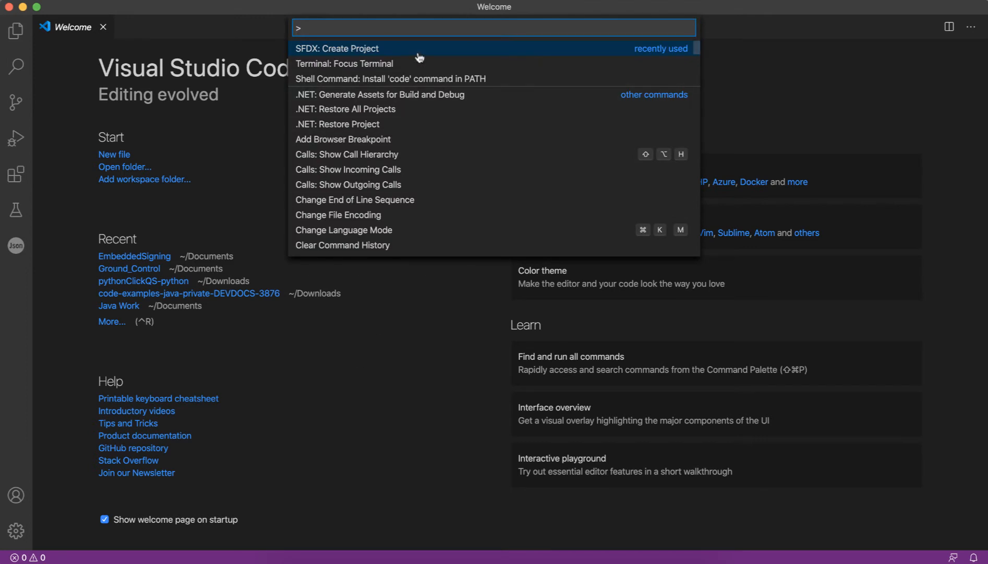
key("Escape")
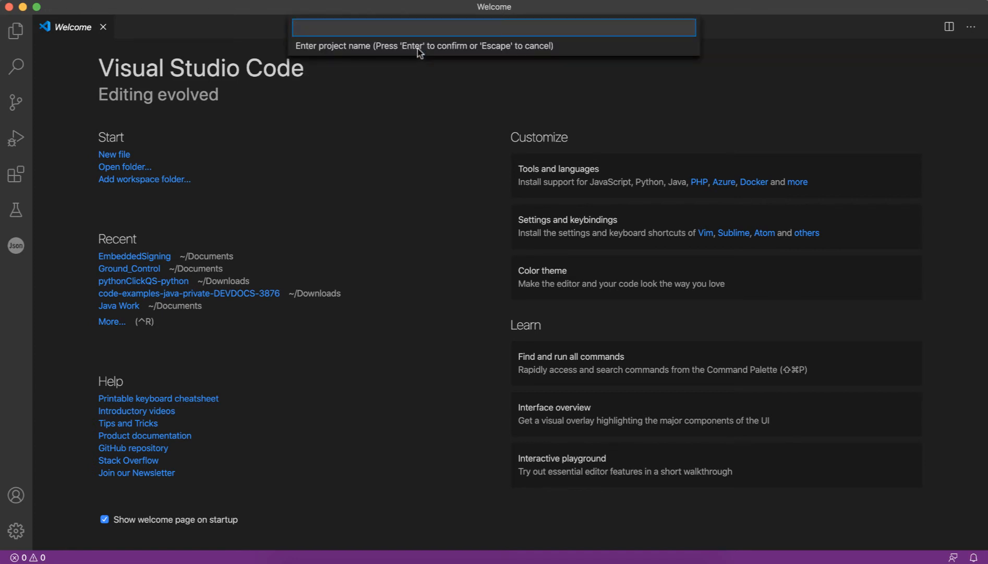
type("Embedded-S")
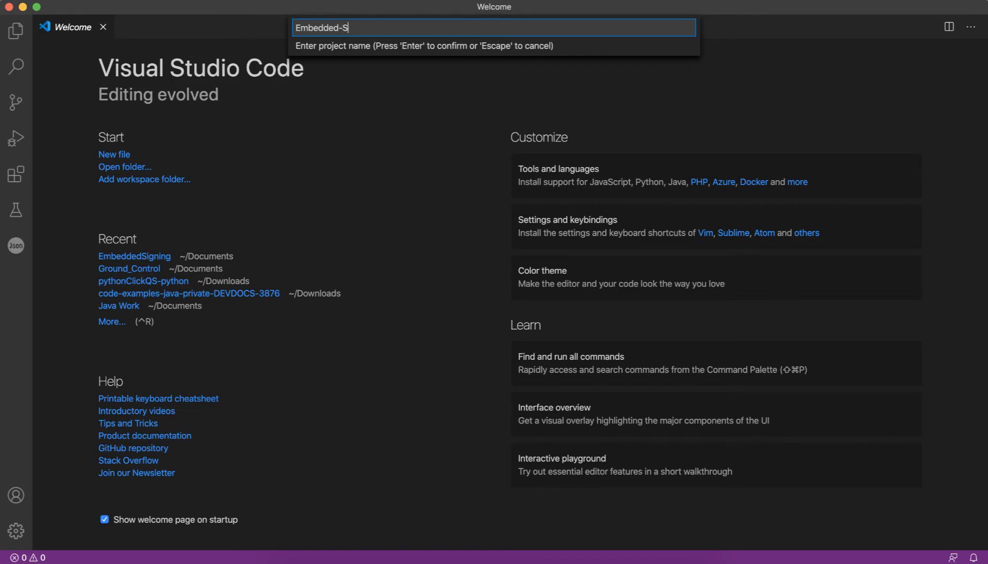
key("Enter")
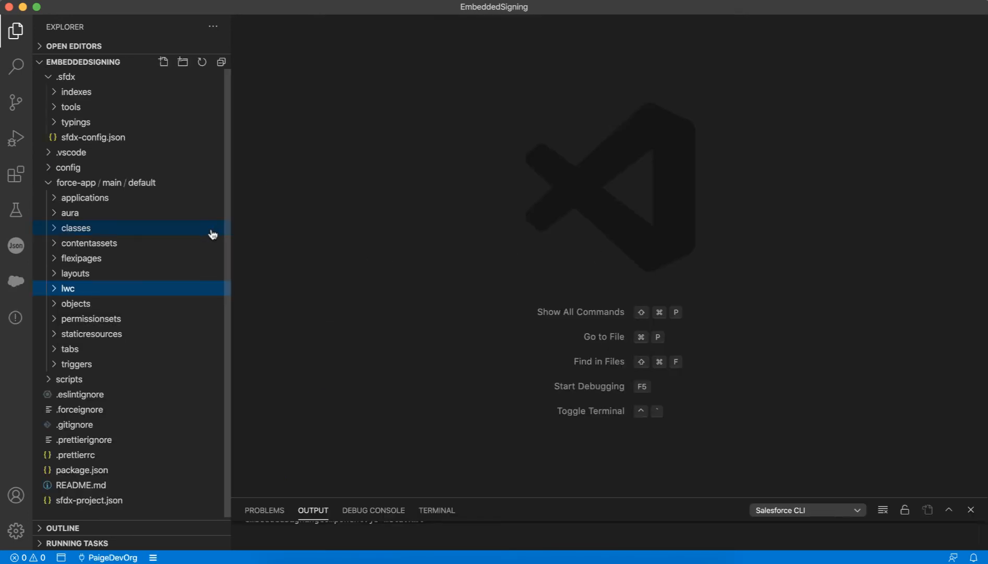
Create an EmbeddedSigningDemo Apex class in the classes folder
right_click(76, 228)
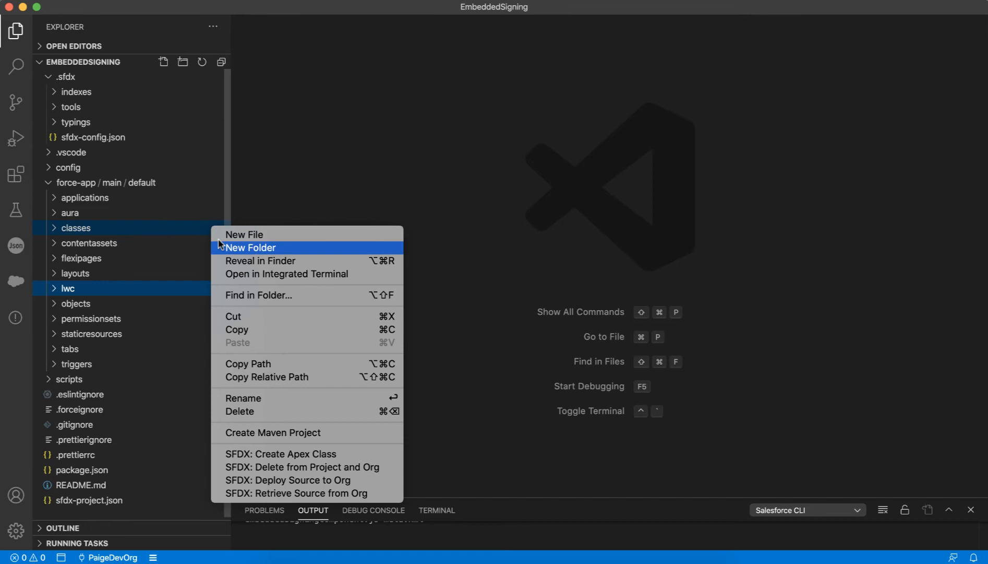
mouse_move(281, 454)
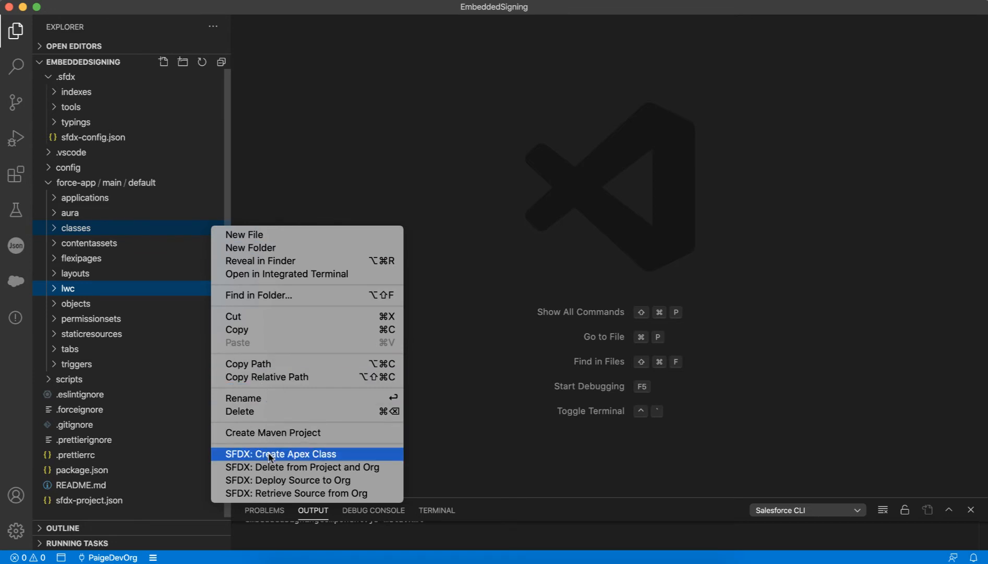
left_click(280, 454)
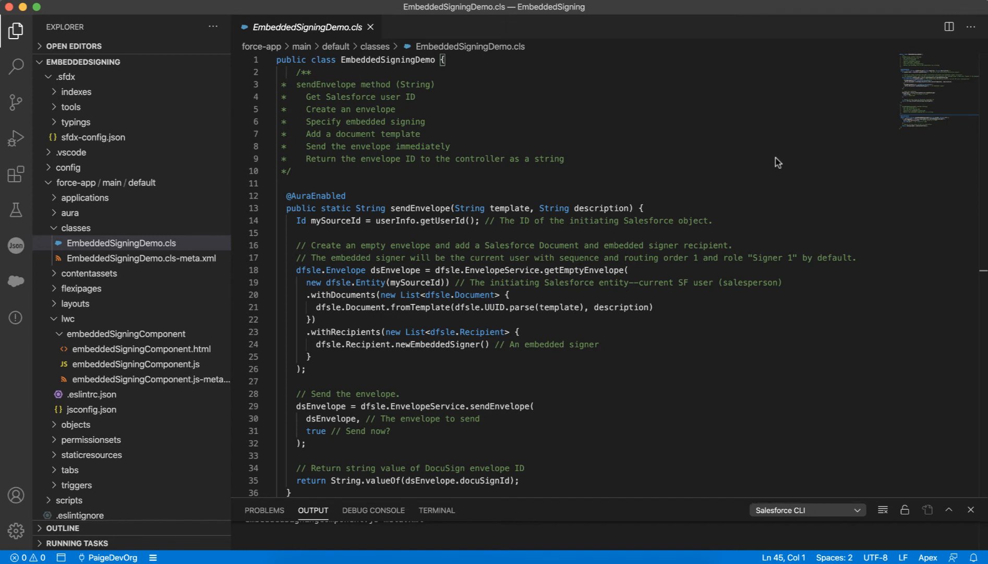
scroll("down", 3)
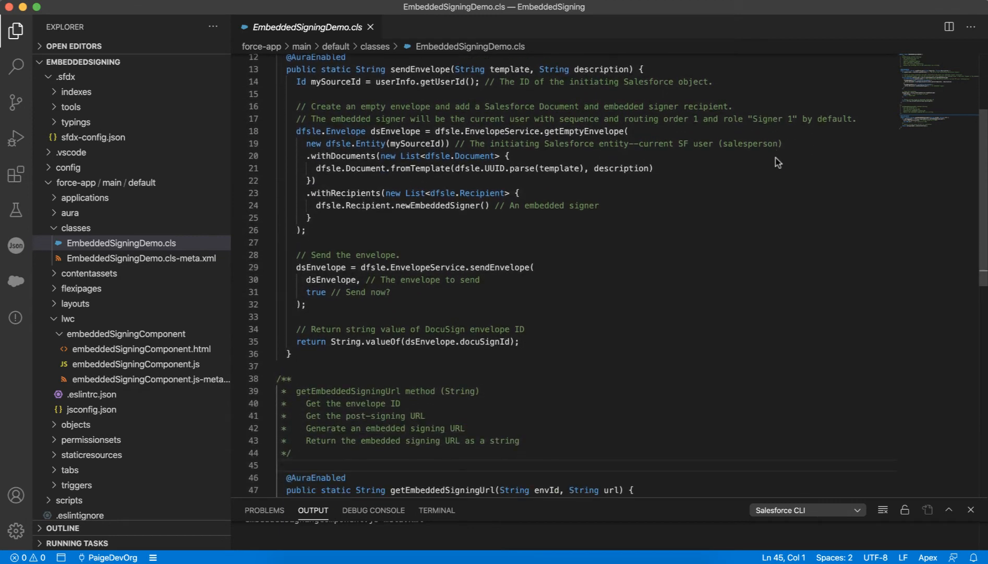
scroll("down", 3)
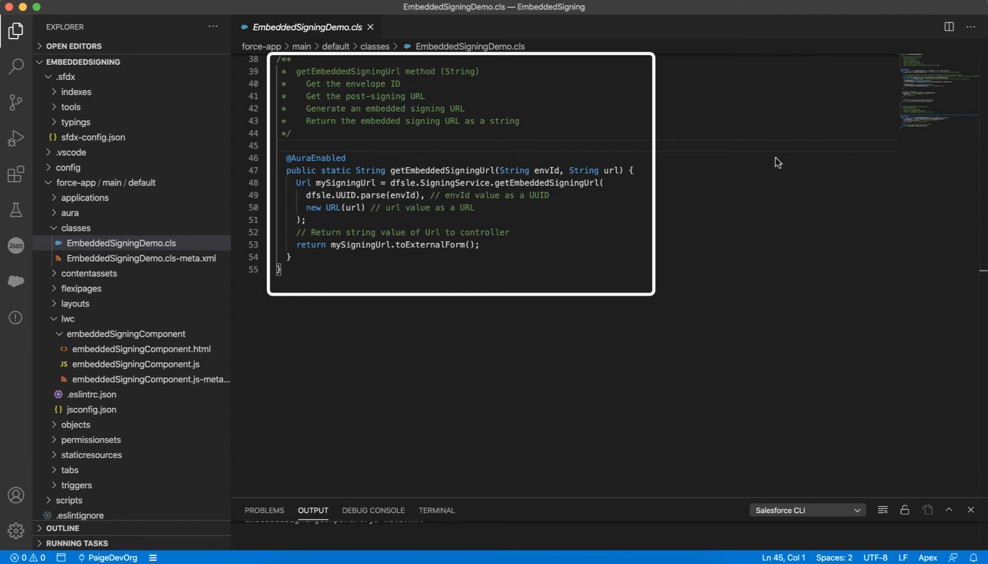
left_click(67, 288)
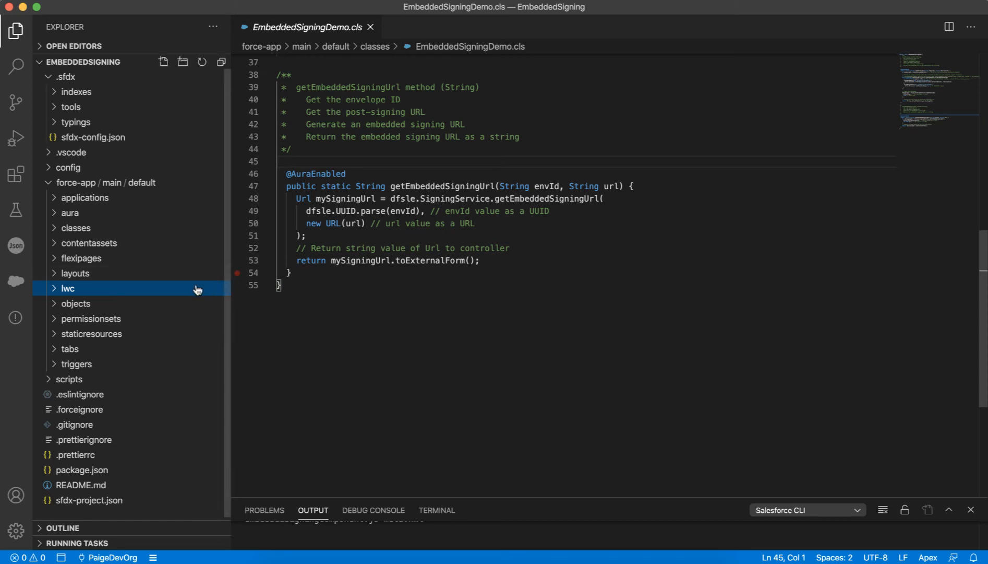
Create the embeddedSigningComponent Lightning web component under lwc and view its HTML template
right_click(67, 288)
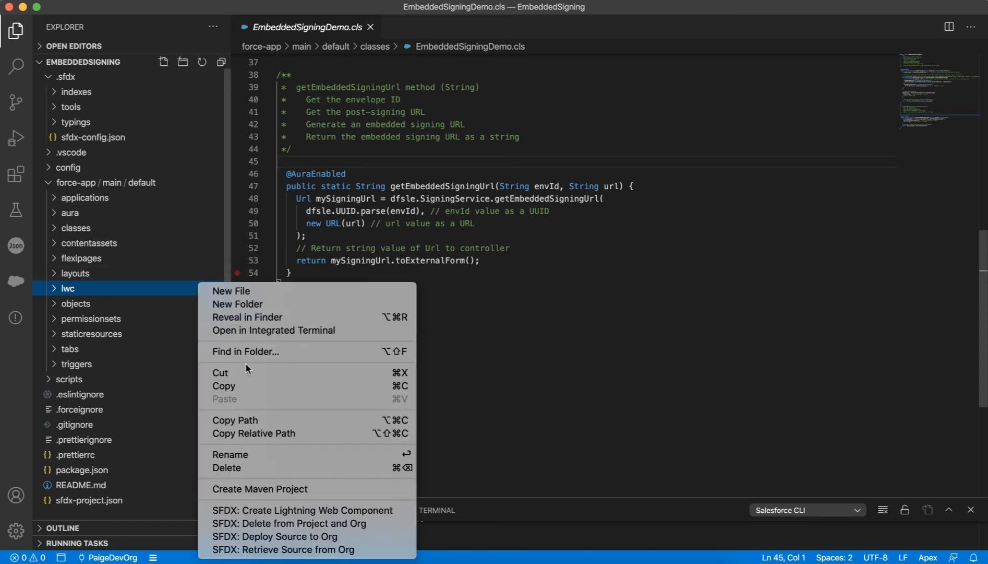
mouse_move(303, 509)
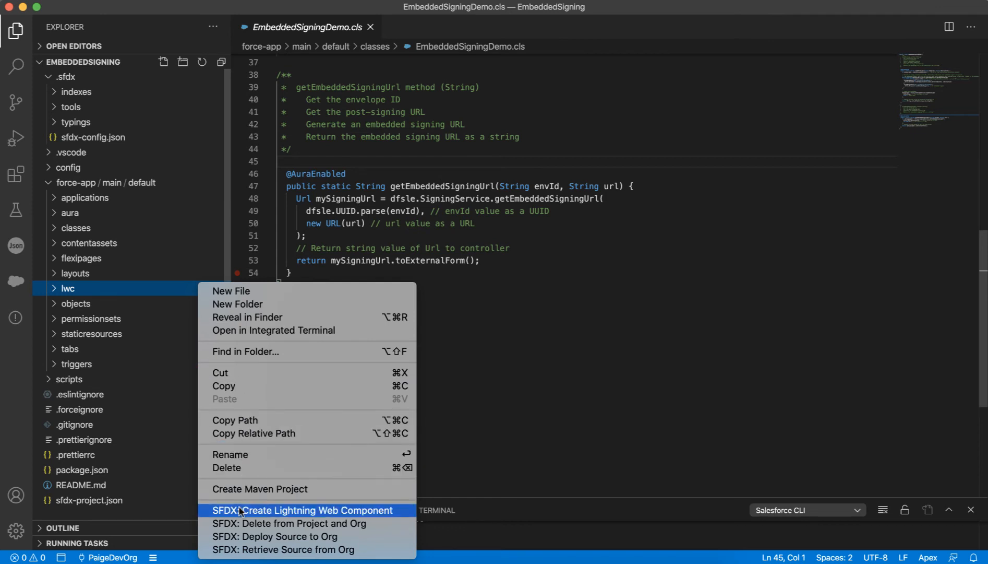
left_click(304, 509)
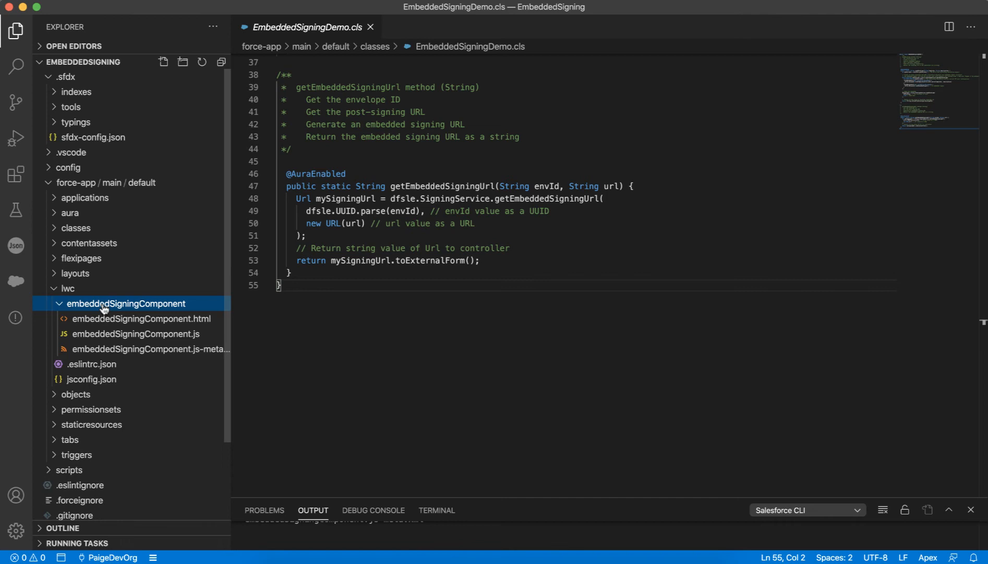
left_click(140, 319)
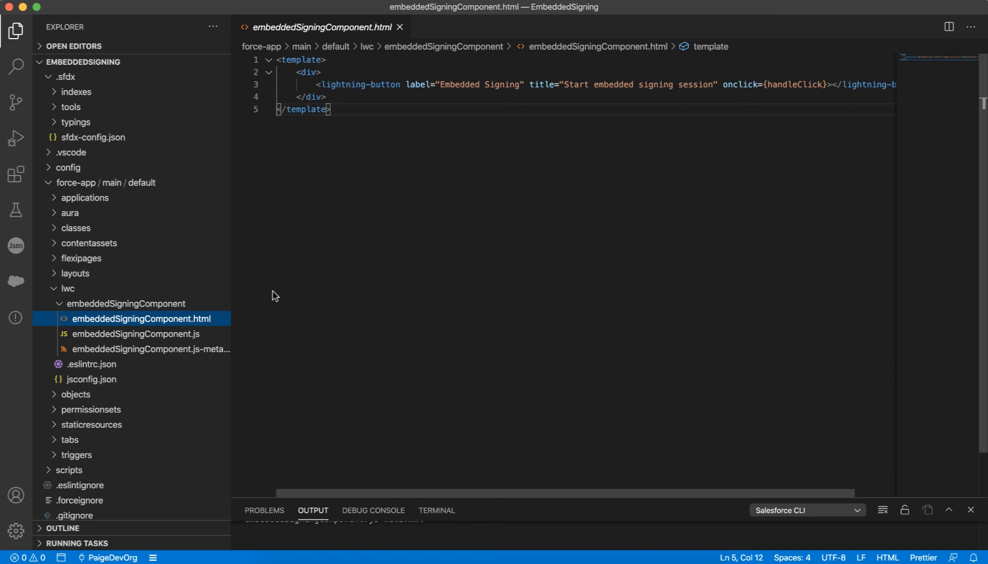
Review embeddedSigningComponent.js-meta.xml, then view embeddedSigningComponent.js
left_click(150, 378)
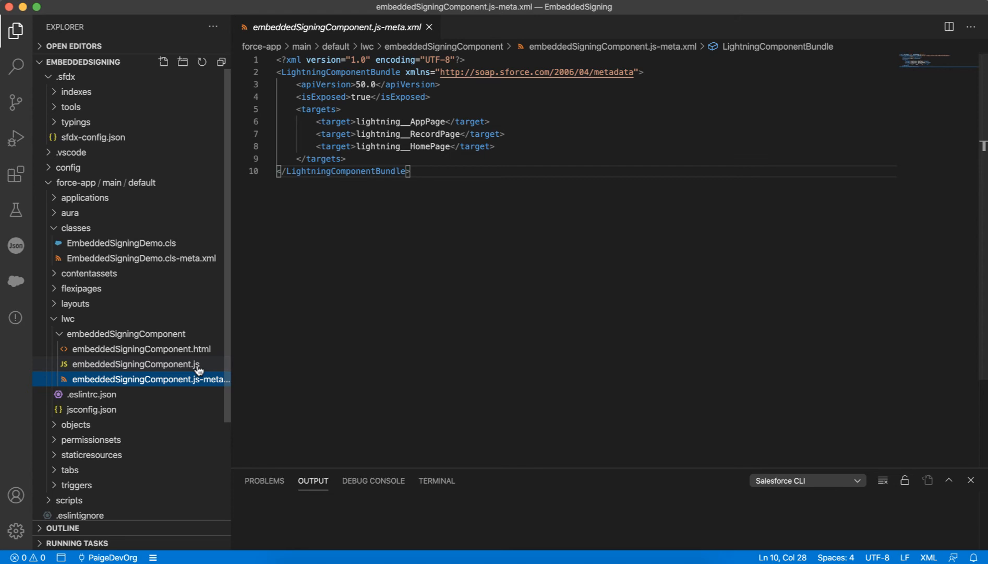
left_click(136, 364)
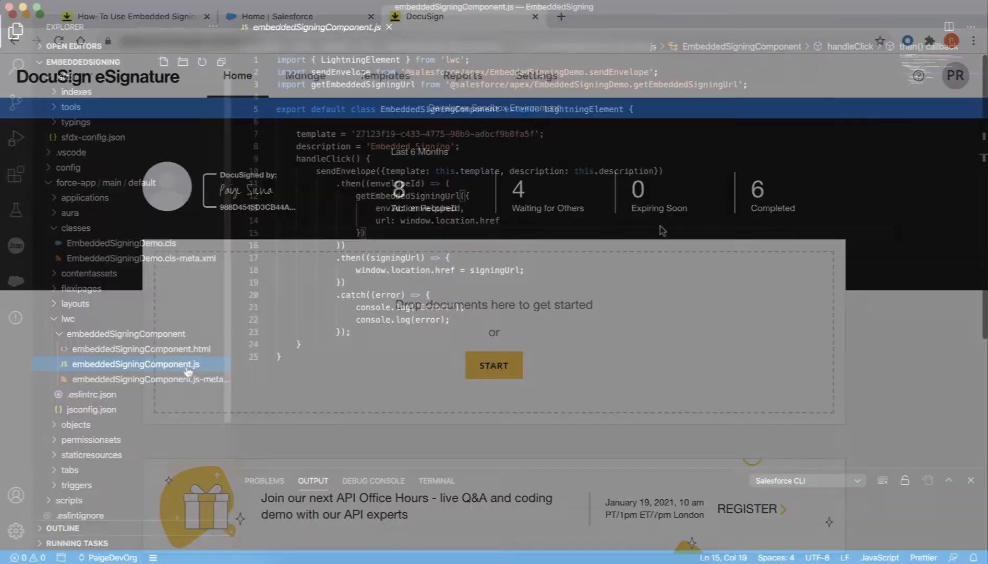
Copy the Side Letter Certification template ID from DocuSign Templates
left_click(385, 75)
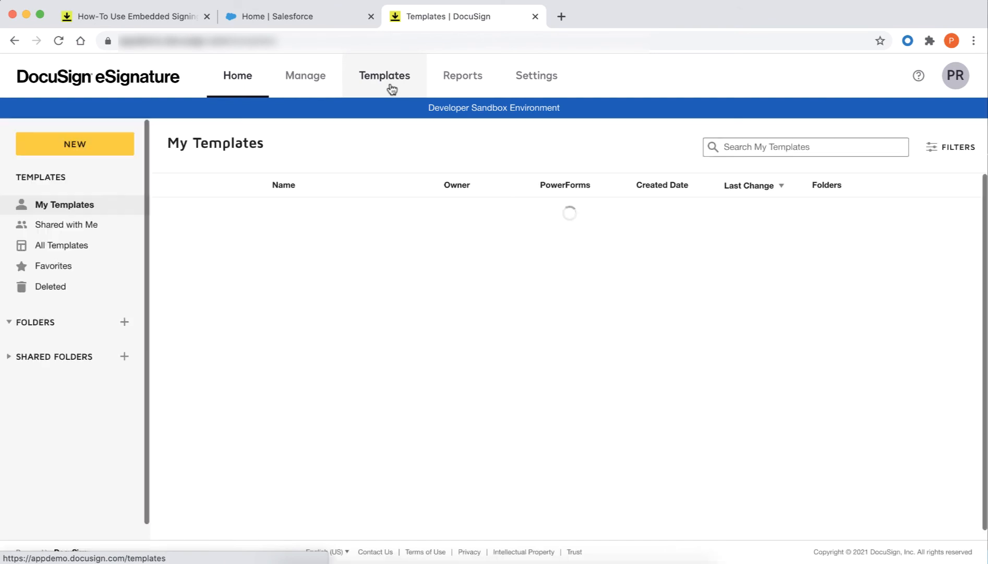
left_click(384, 75)
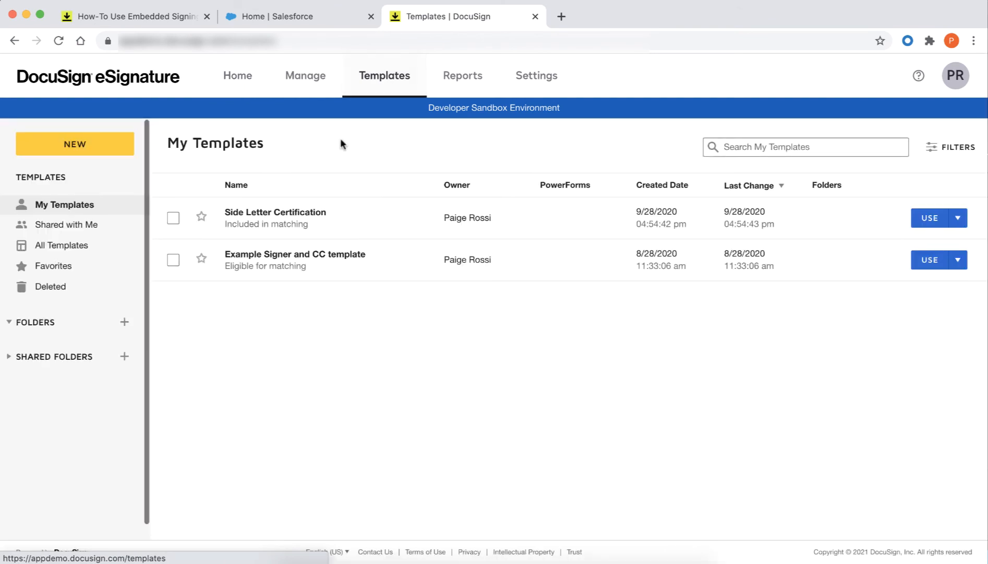
left_click(274, 212)
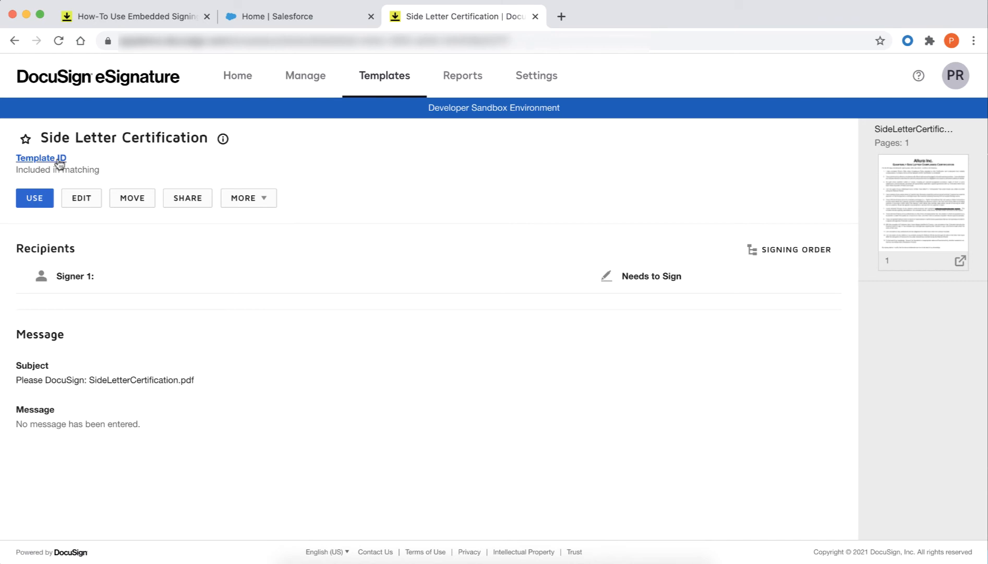
left_click(42, 158)
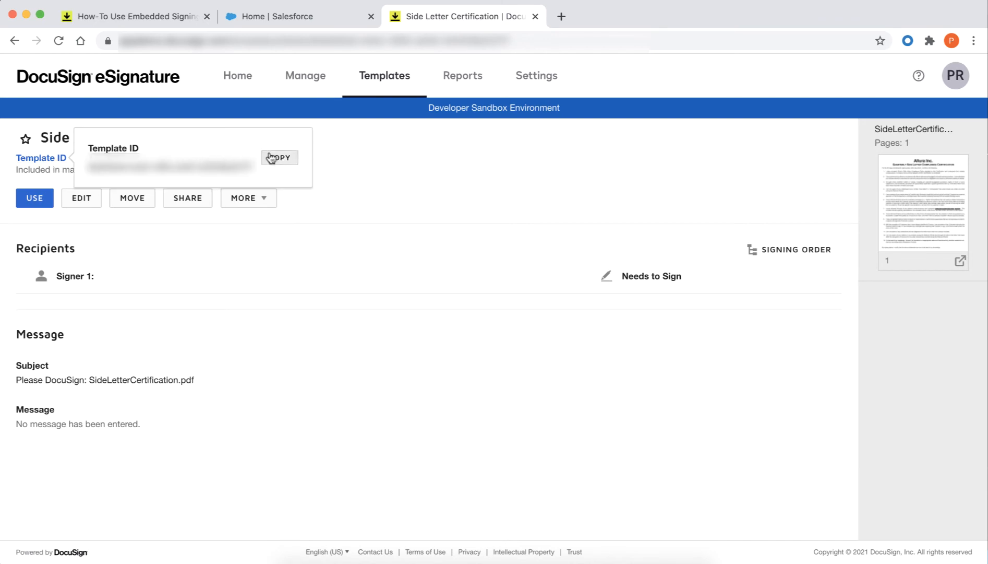
left_click(278, 157)
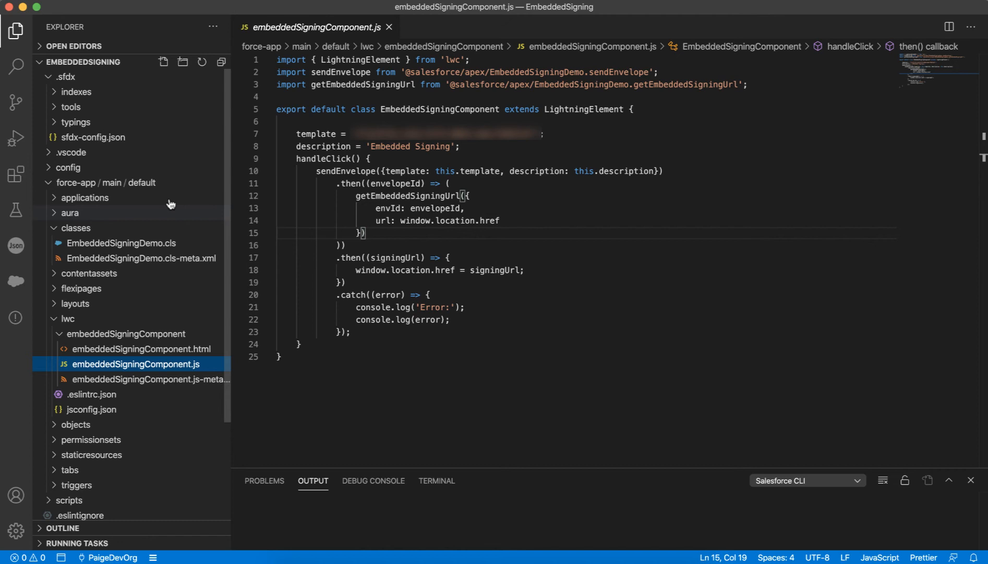
mouse_move(182, 183)
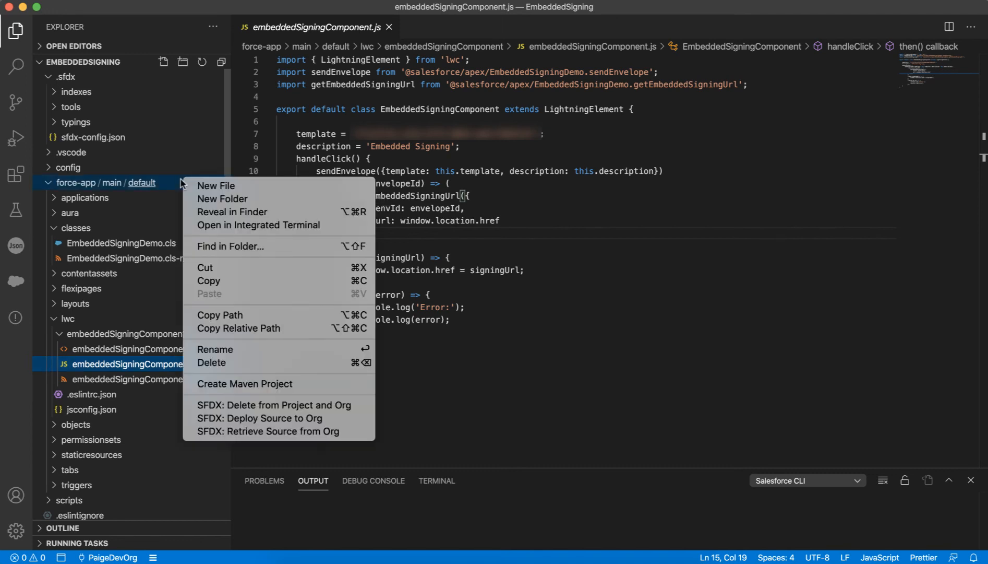
mouse_move(260, 418)
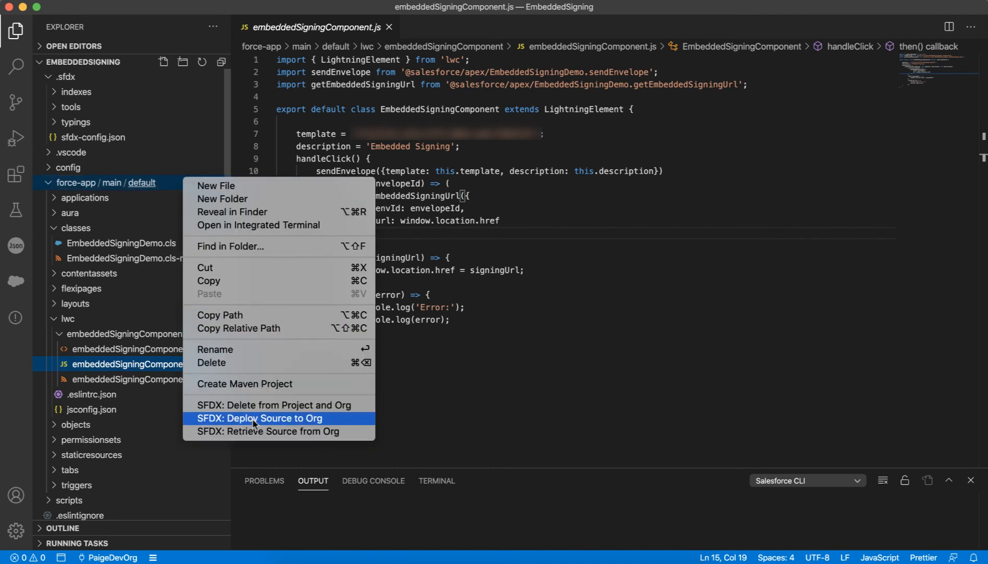
Deploy force-app/main/default to the org with SFDX: Deploy Source to Org
left_click(261, 417)
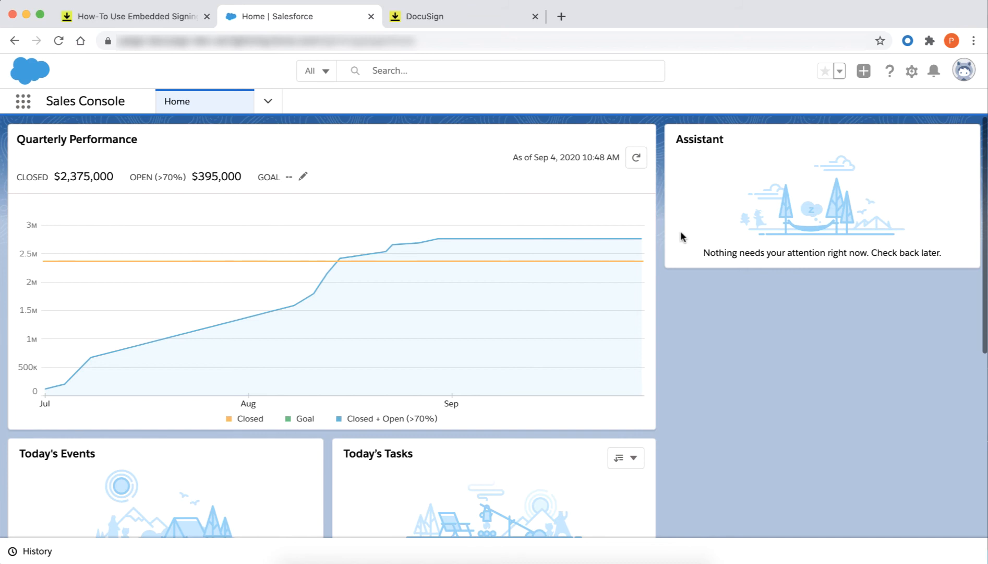
mouse_move(889, 104)
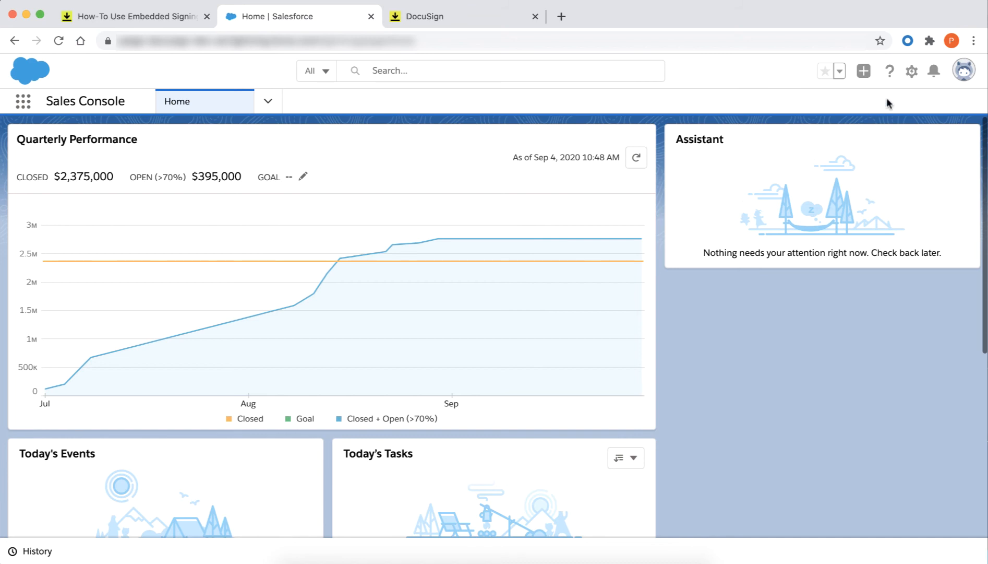
Place embeddedSigningComponent on the Sales Console home page via Edit Page, then go back
left_click(912, 70)
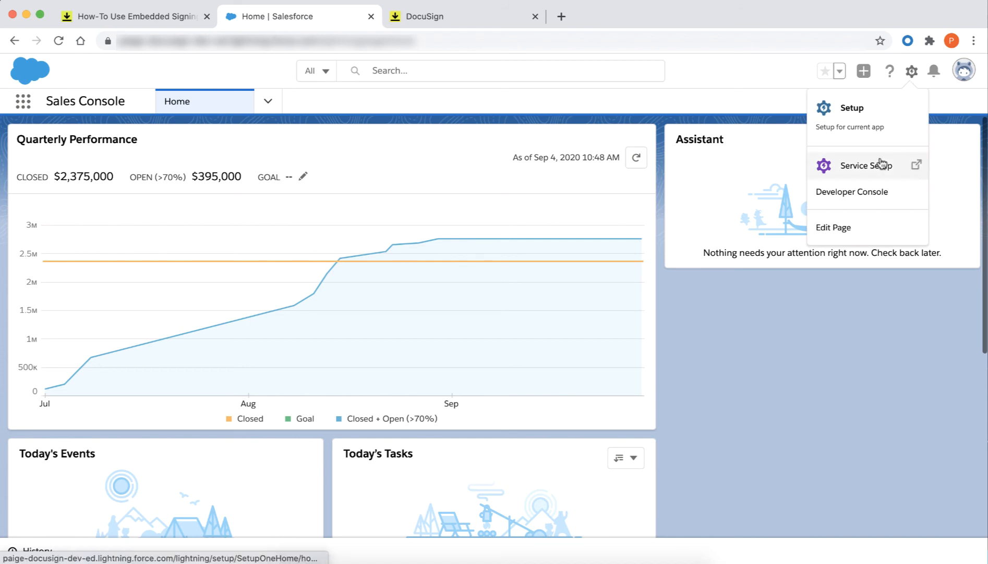
left_click(833, 227)
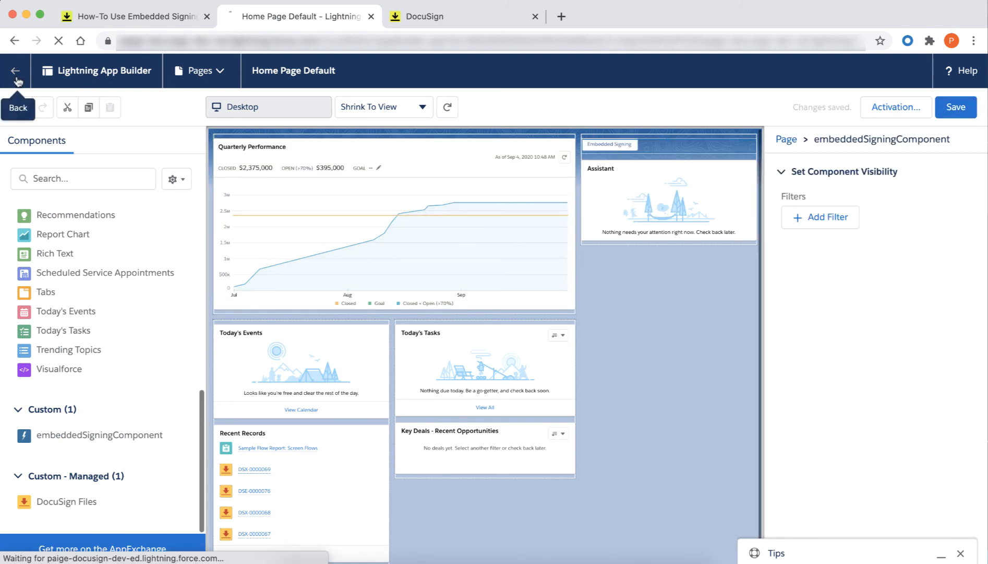
left_click(15, 70)
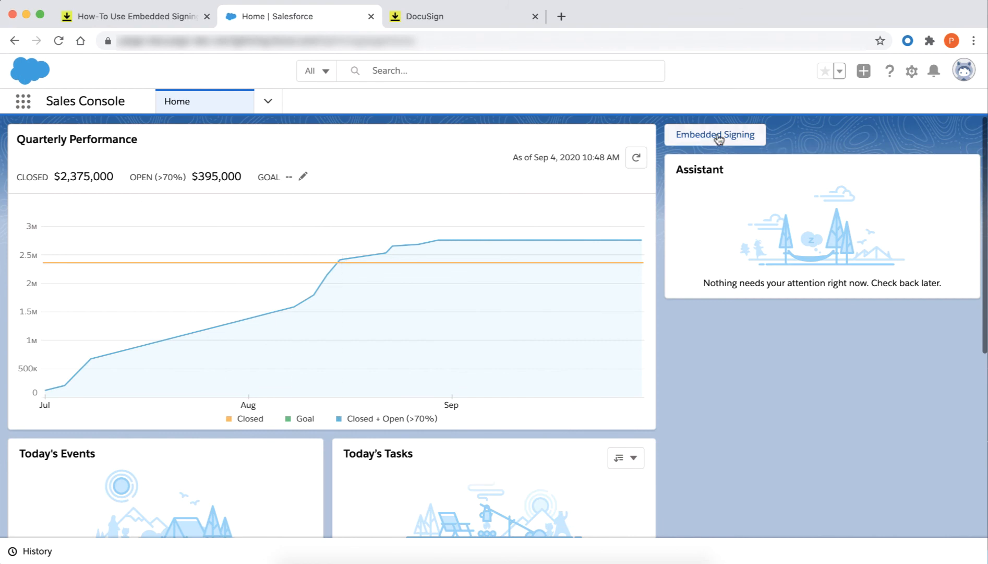
Launch Embedded Signing, sign World Wide Corp's document at Agreed and signed, and finish
left_click(715, 135)
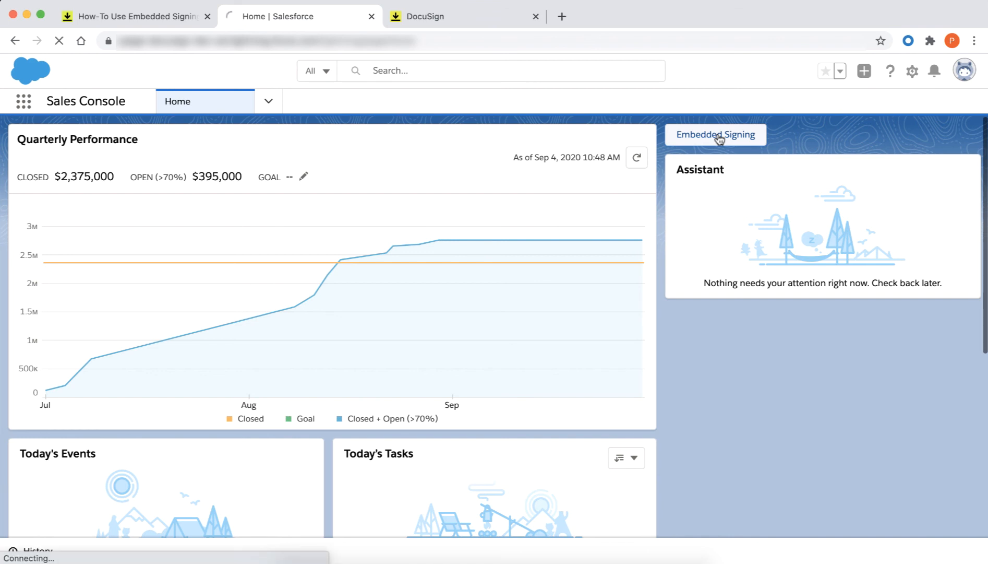
left_click(715, 134)
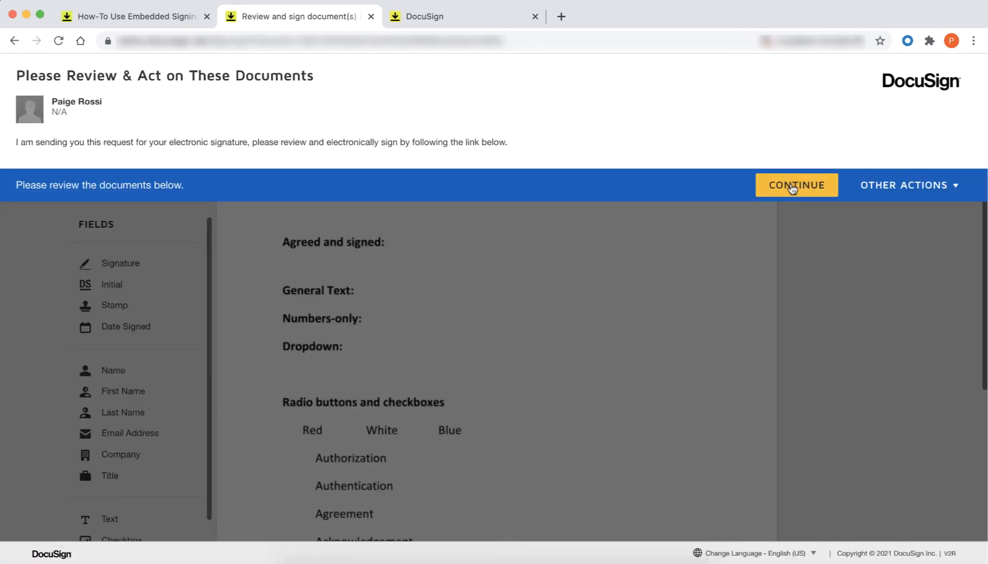
left_click(796, 185)
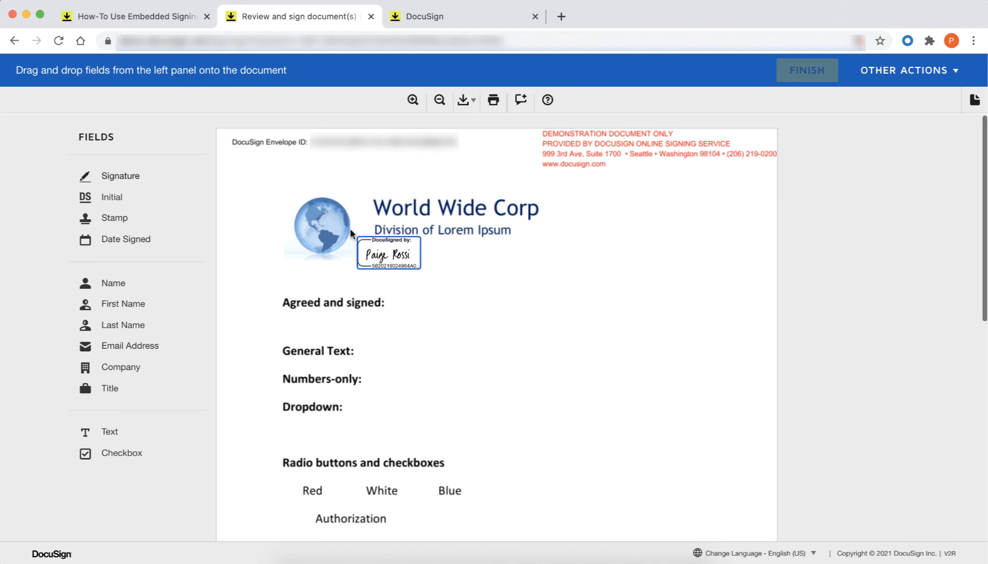
left_click(807, 70)
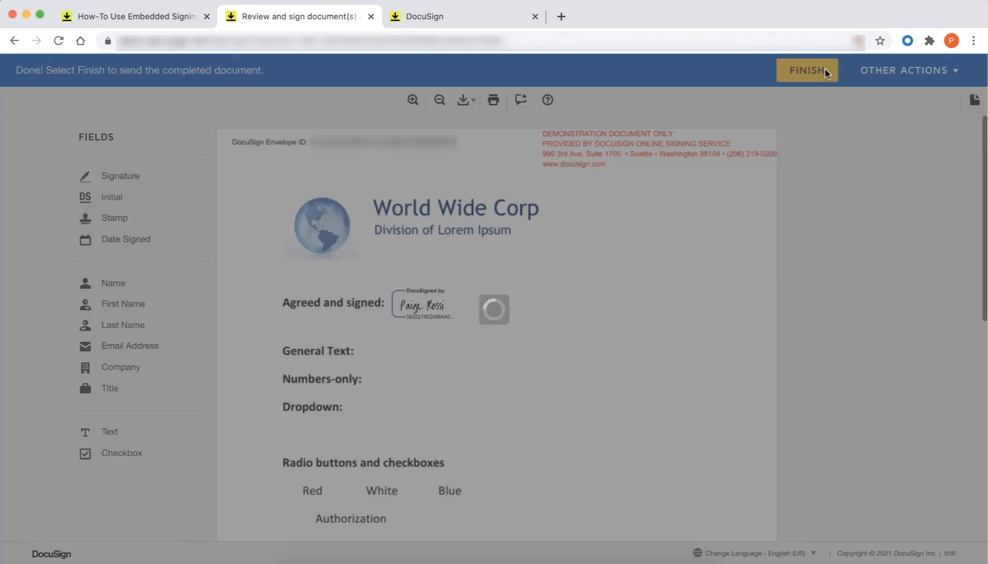
left_click(807, 70)
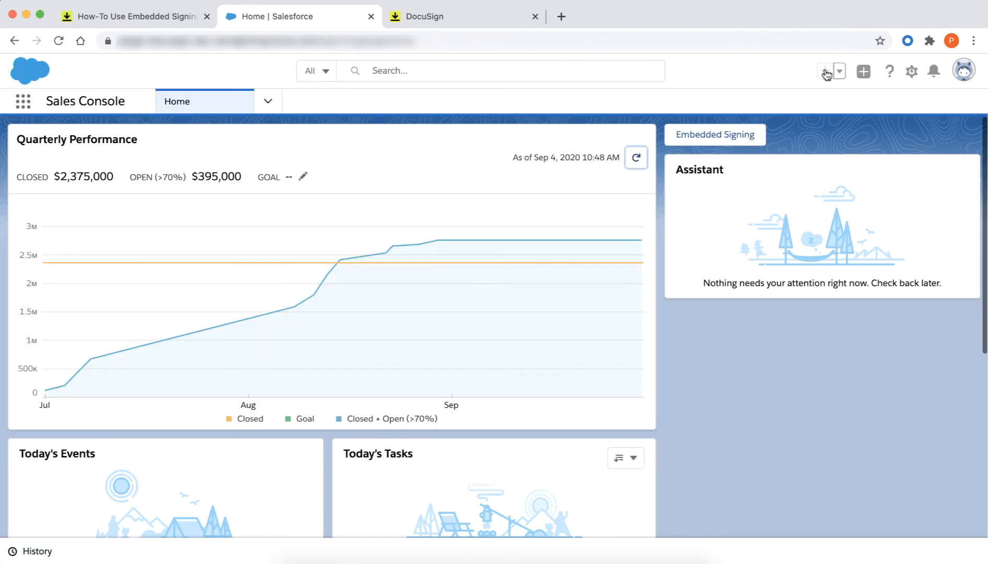